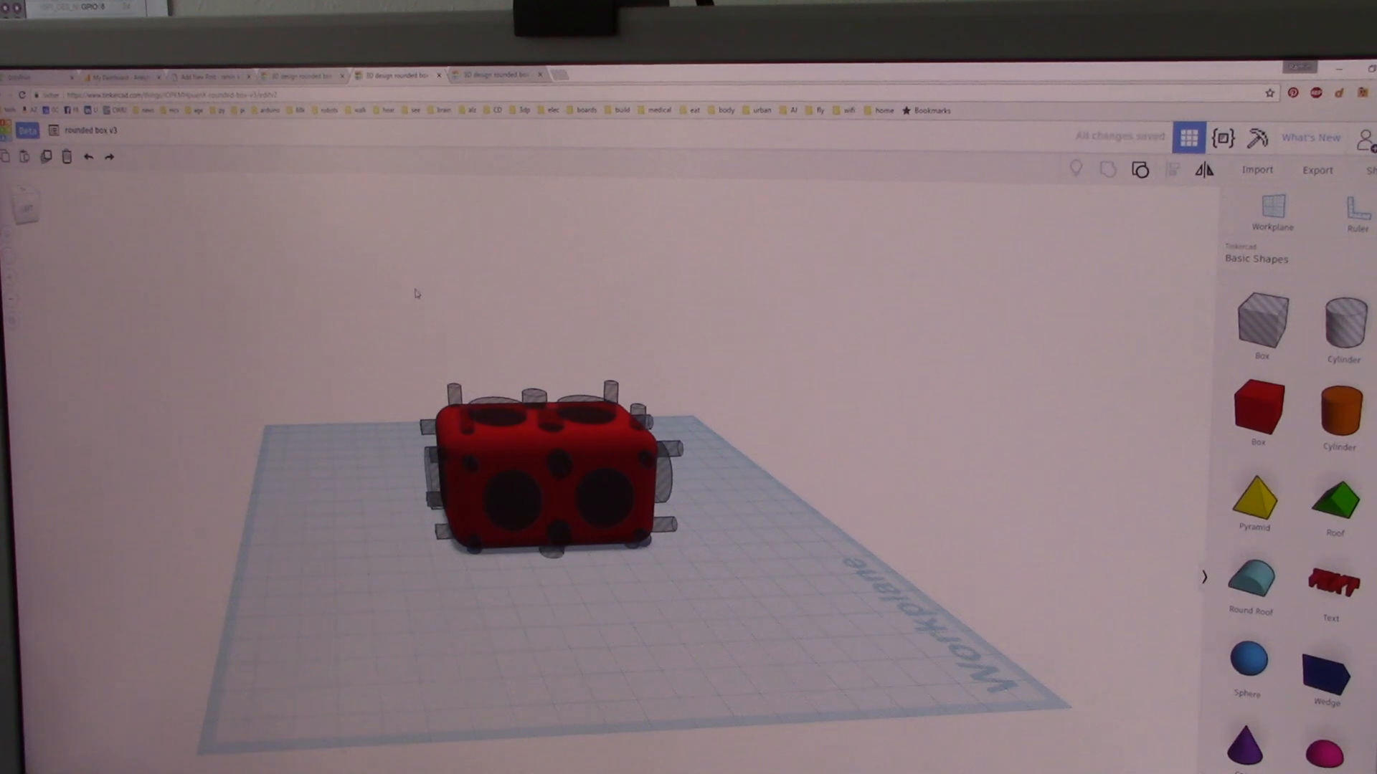
pyautogui.moveTo(928, 343)
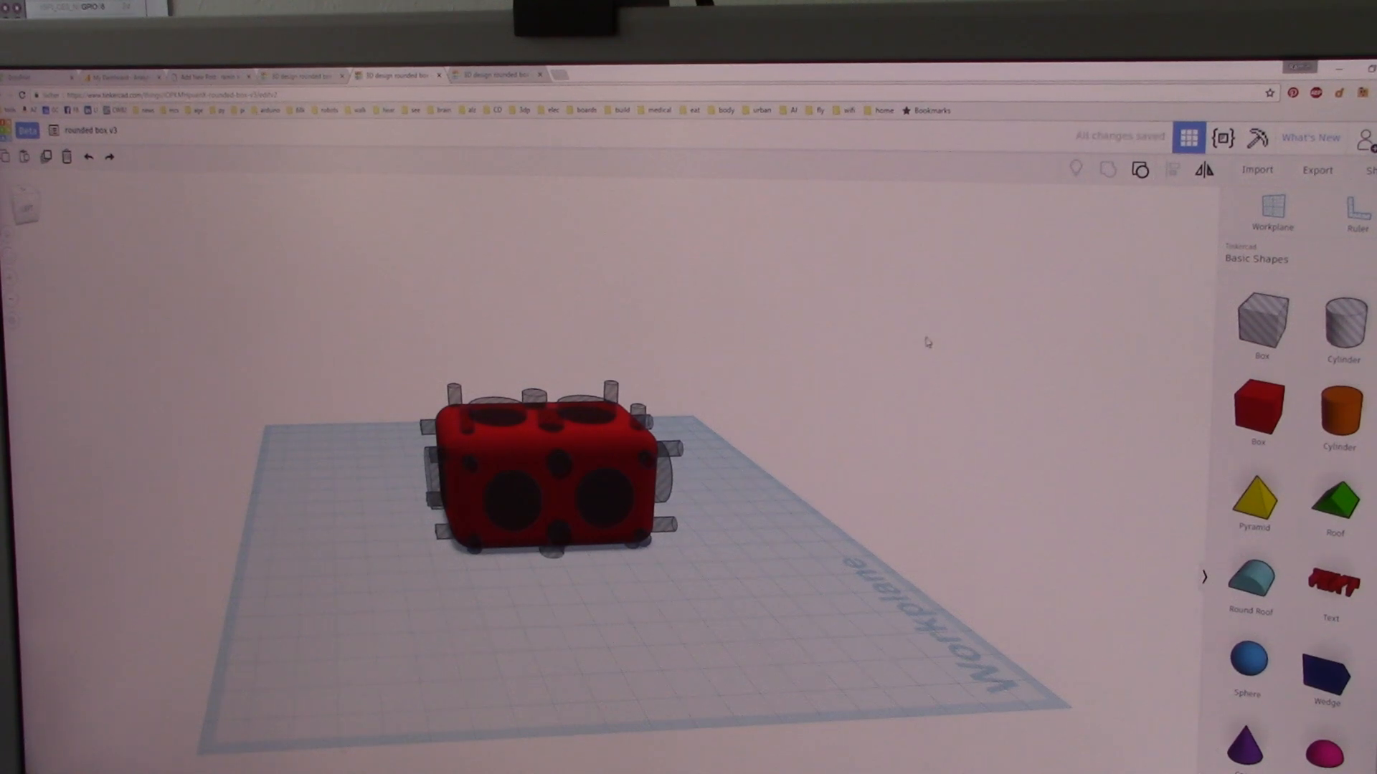